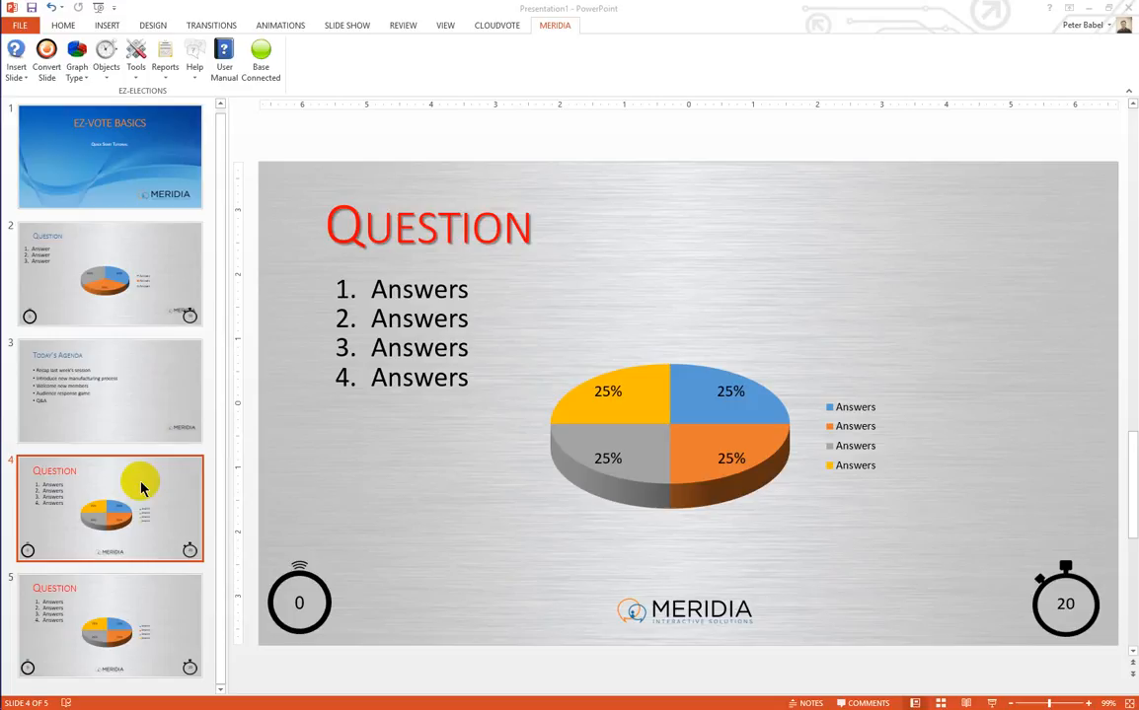
mouse_move(99, 482)
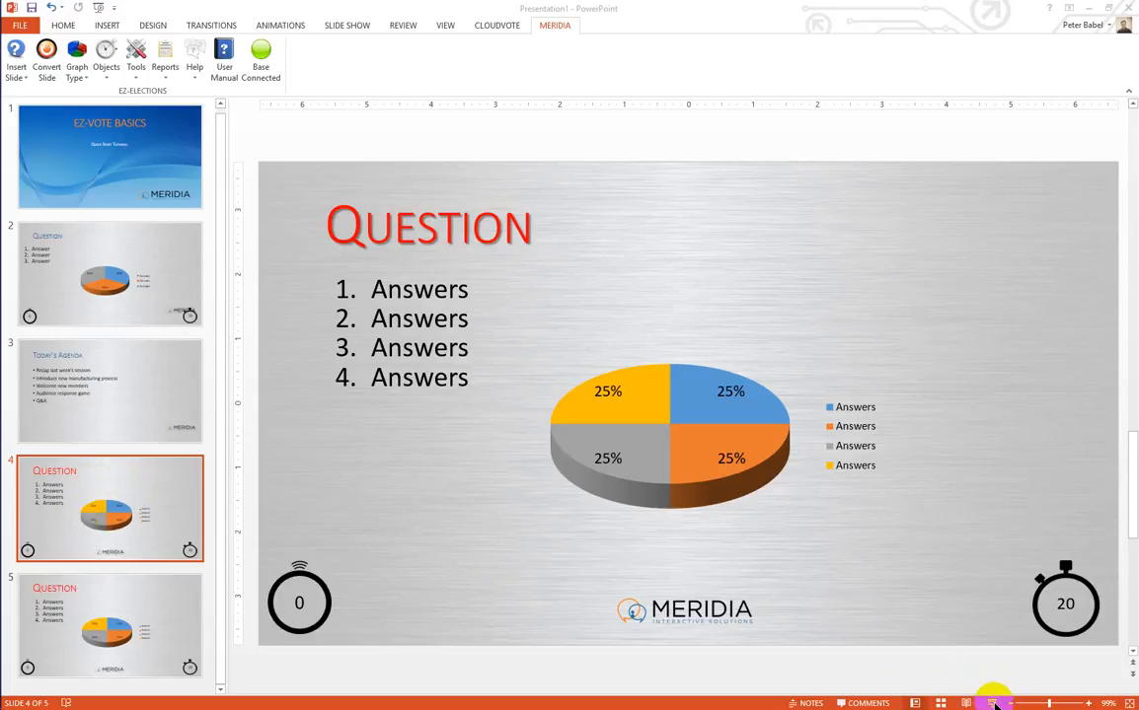
mouse_move(347, 25)
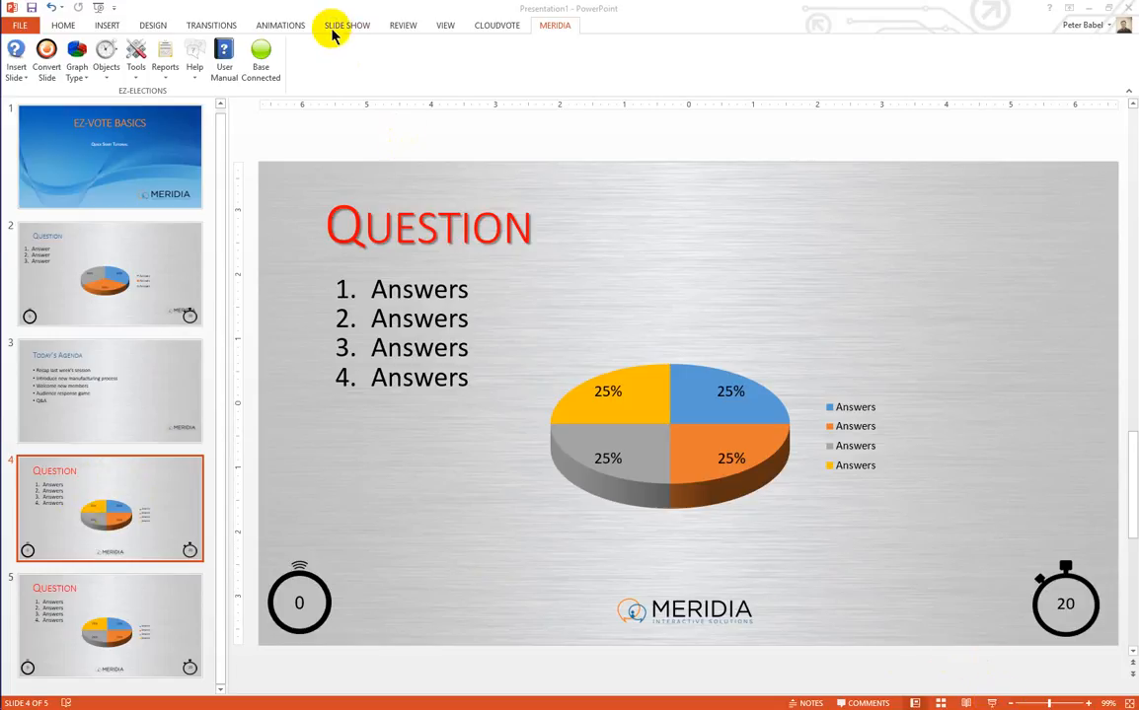
Step: Show the ribbon's Slide Show options for the question slide
click(347, 24)
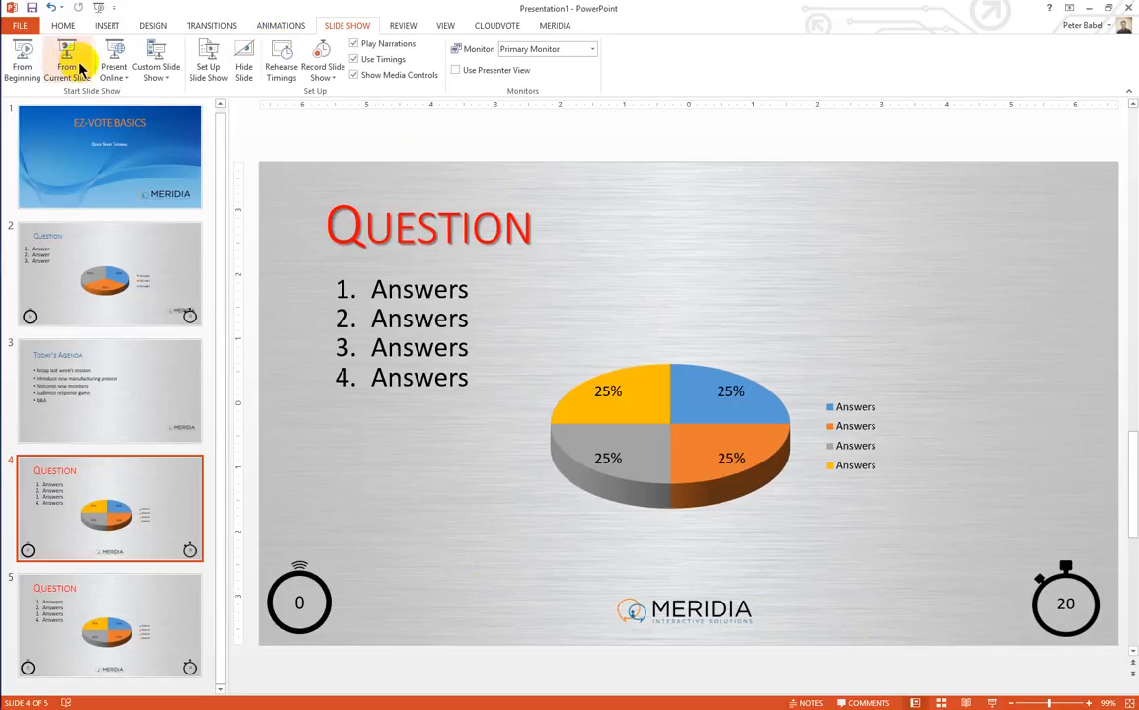
mouse_move(67, 61)
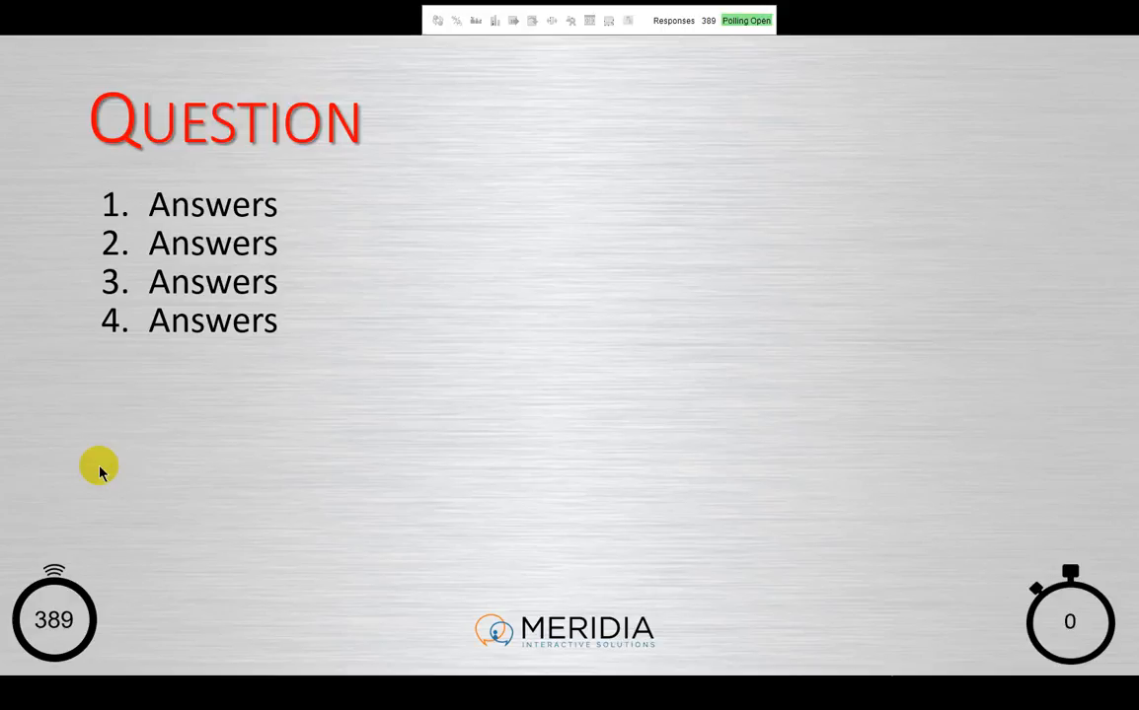
Step: Close polling at 389 responses and display the 12/51/14/23% results as a percentage pie chart
click(746, 19)
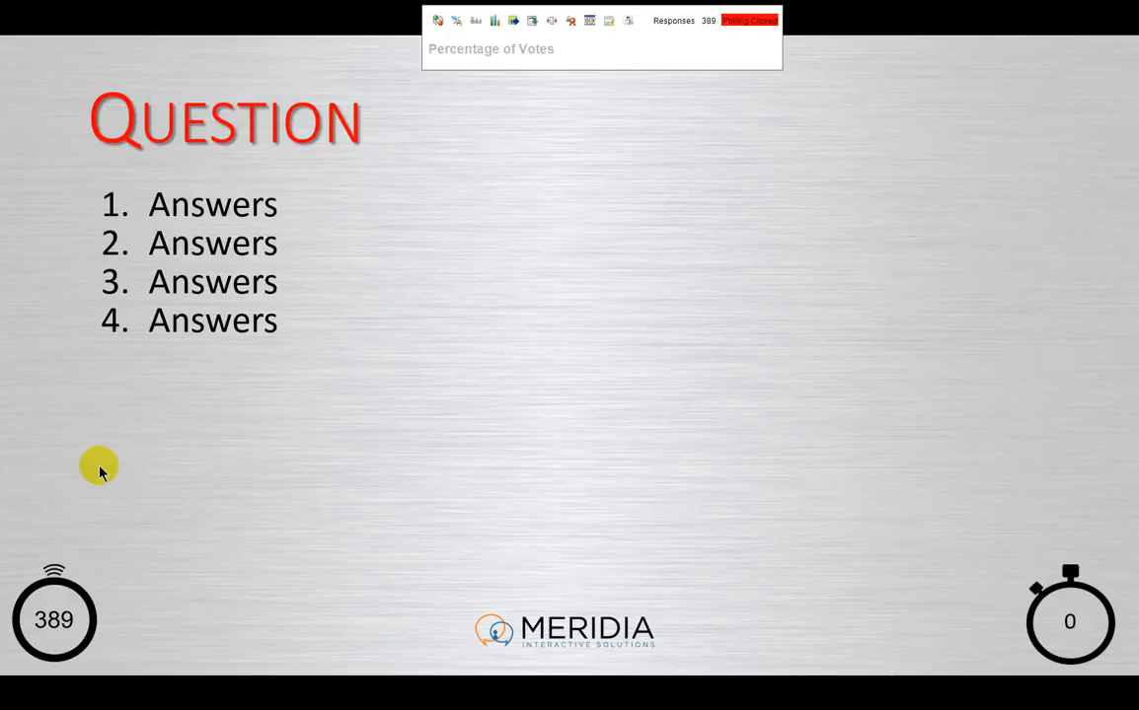
click(493, 20)
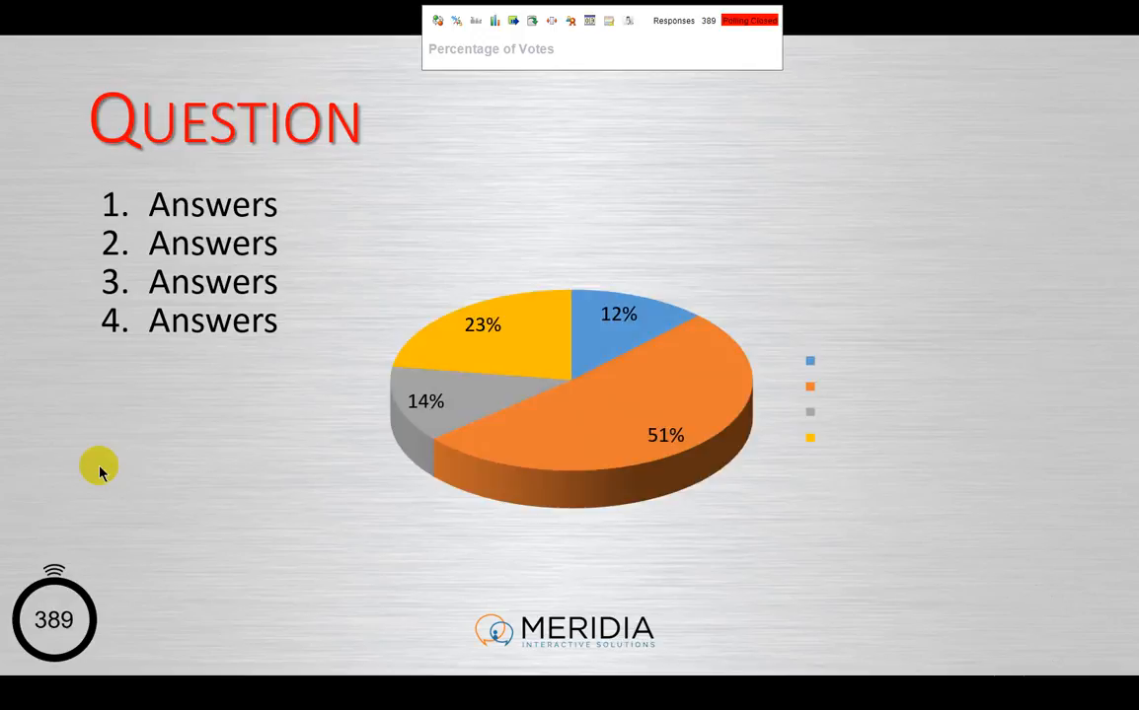